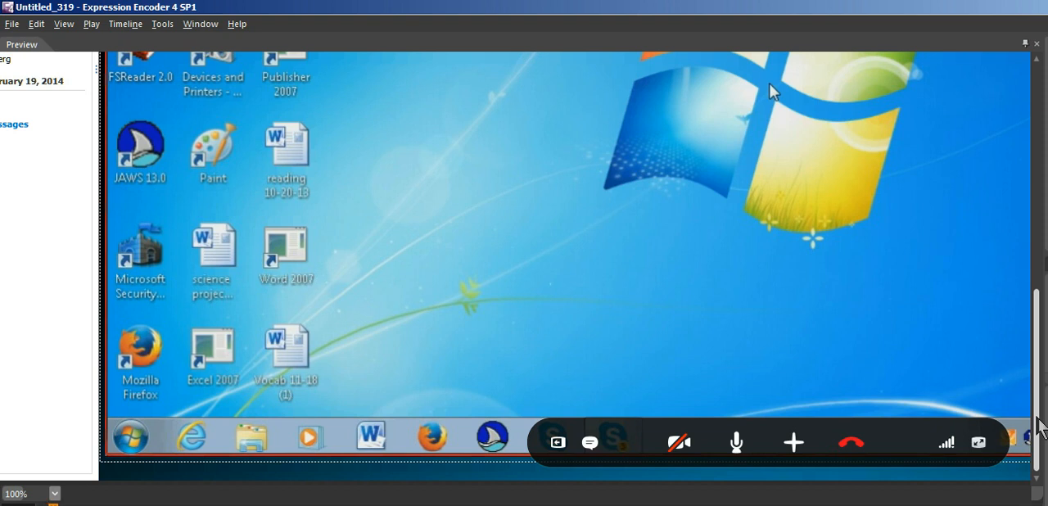
Search the Start menu for 'math notes', open the document and scroll to its blank last page
click(129, 436)
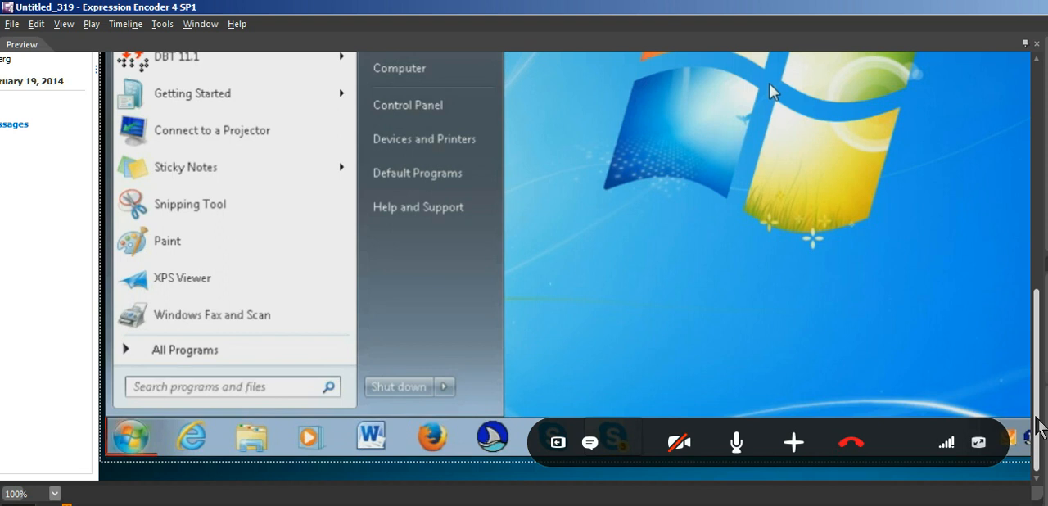
text(math)
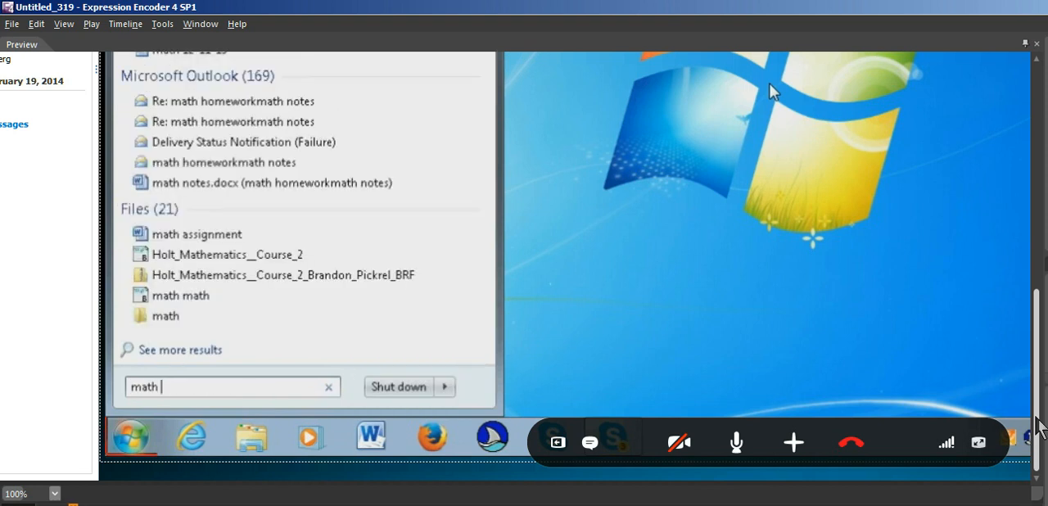
text(notes)
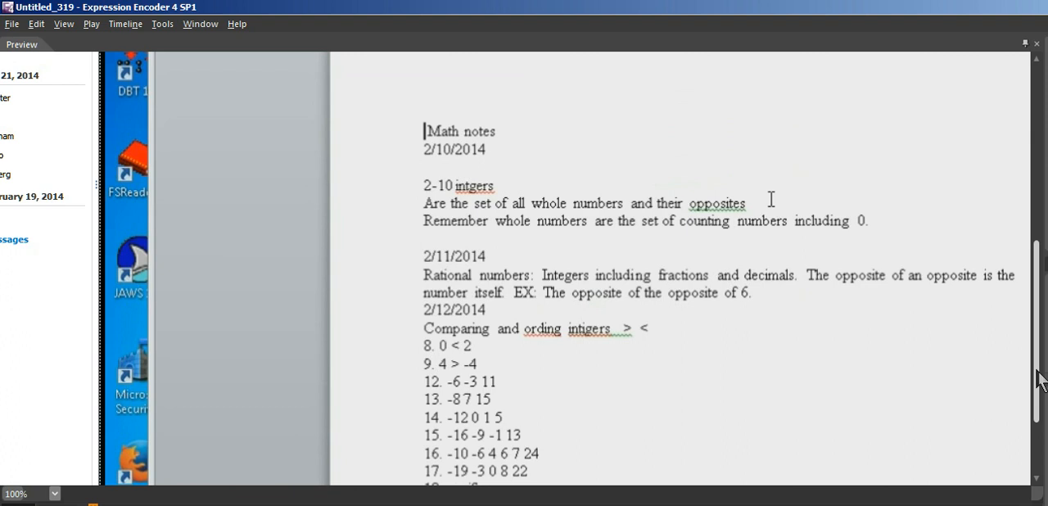
scroll(up, 3)
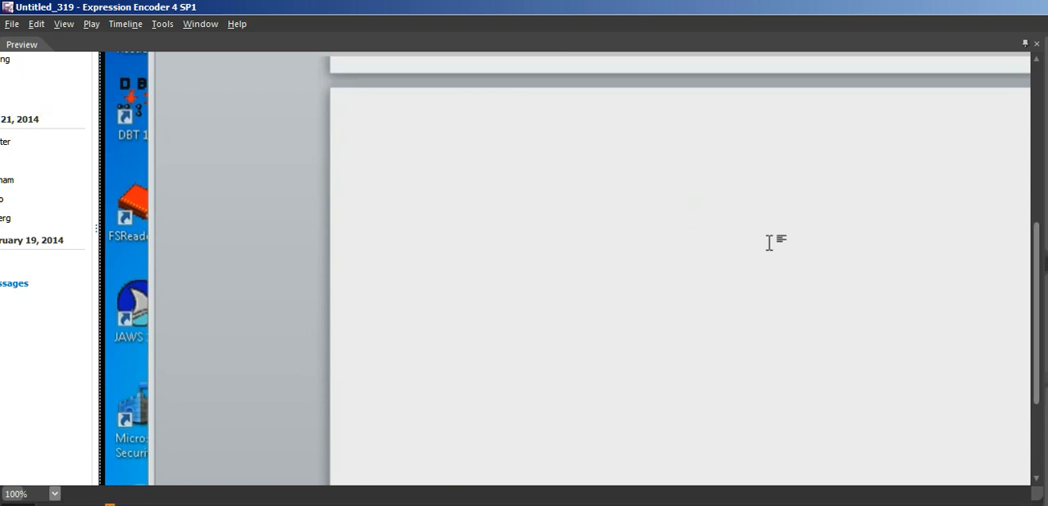
Type 4 with a superscript 2 (4²) at the top of the blank page
click(423, 190)
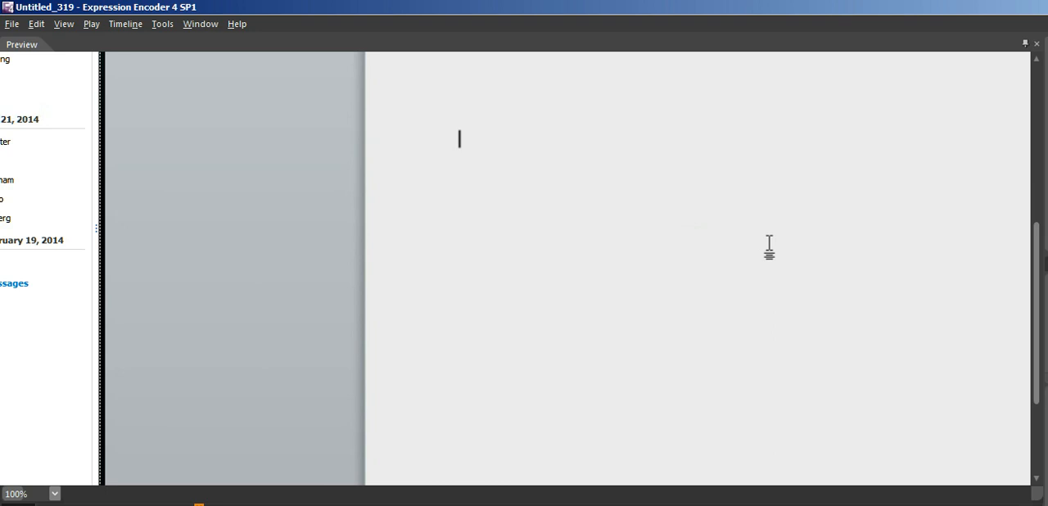
text(42)
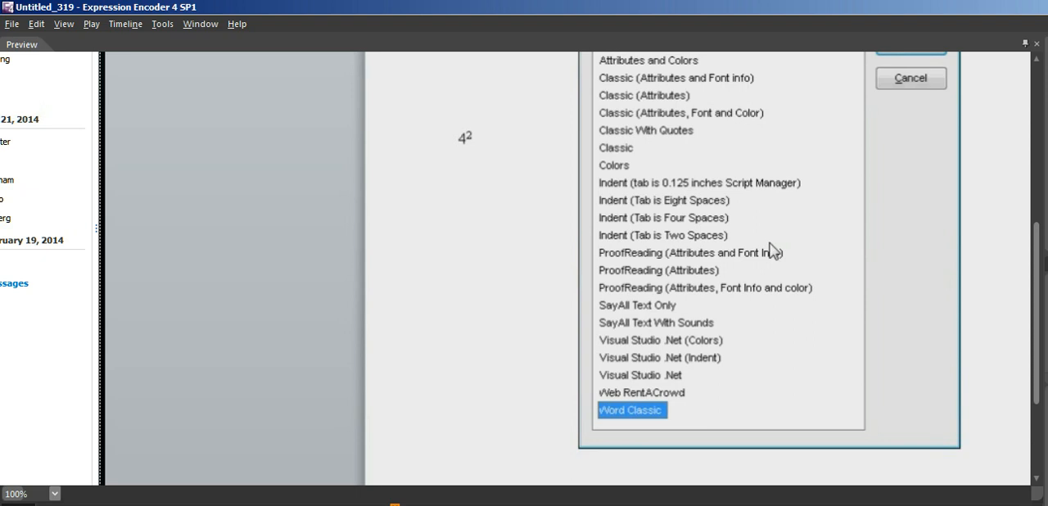
Select the Classic (Attributes and Font info) scheme and confirm it
click(676, 78)
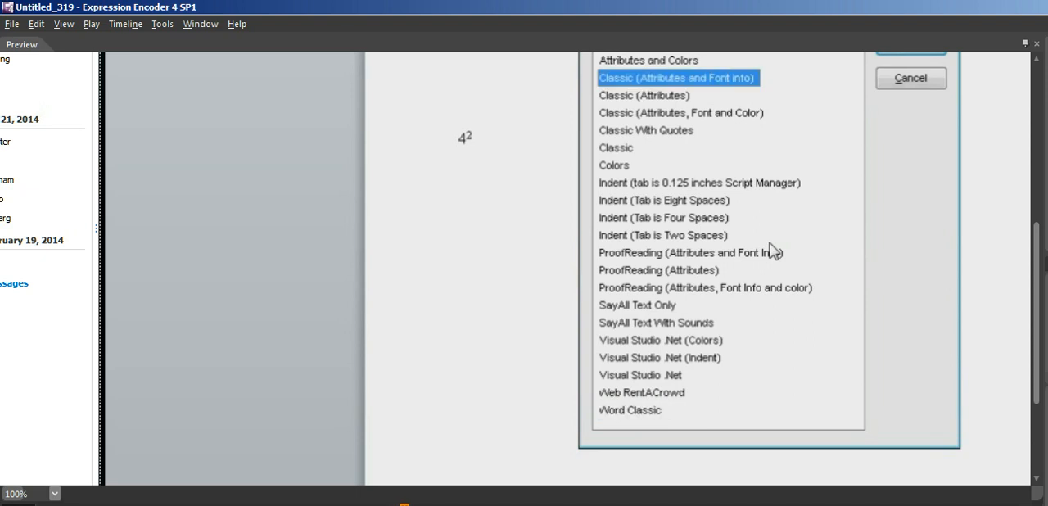
click(645, 95)
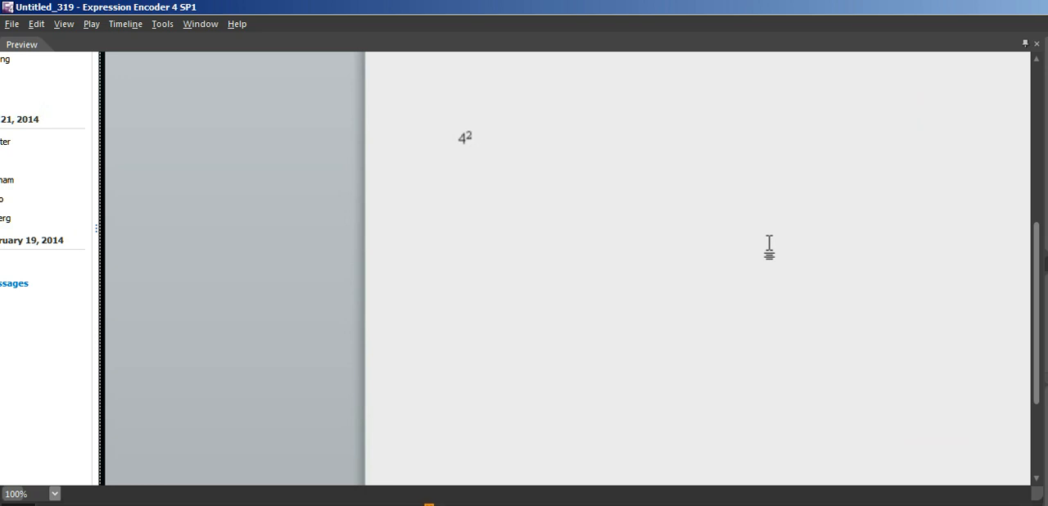
click(472, 136)
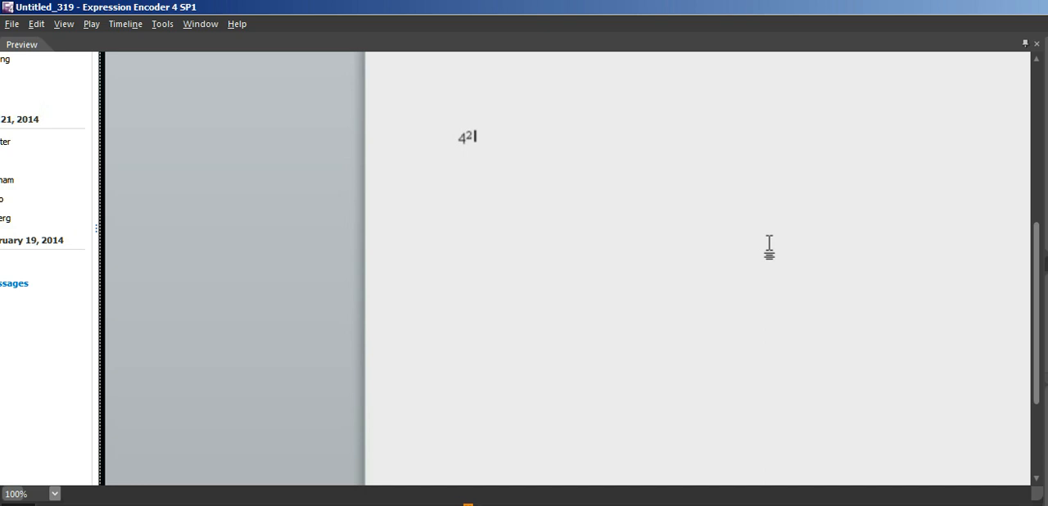
text(=)
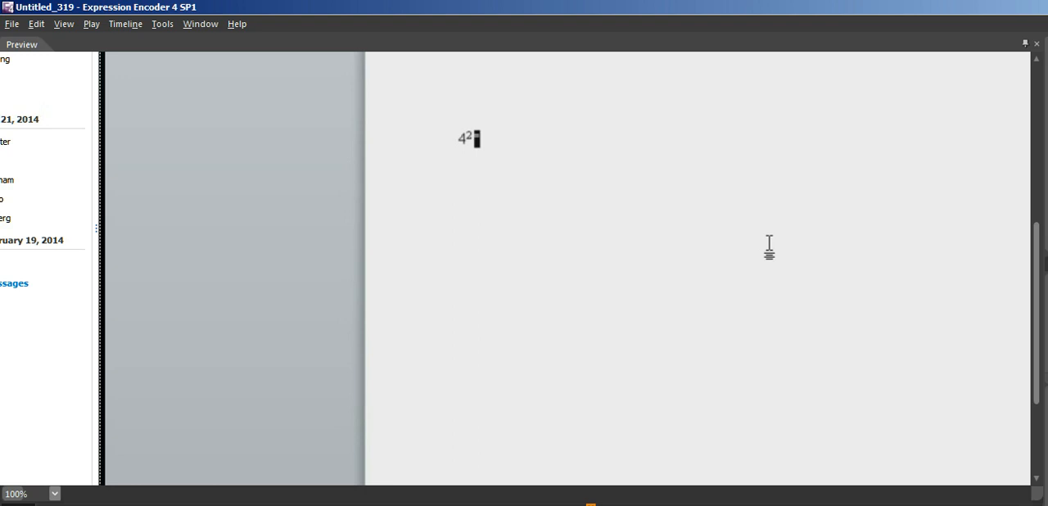
Add a non-superscript = after 4² so the line reads 4²=
text(=)
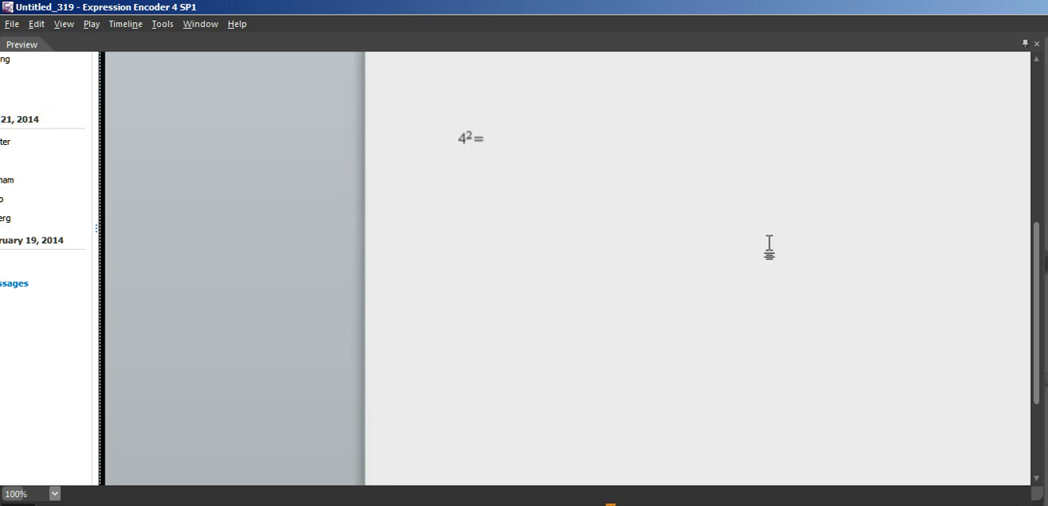
click(481, 138)
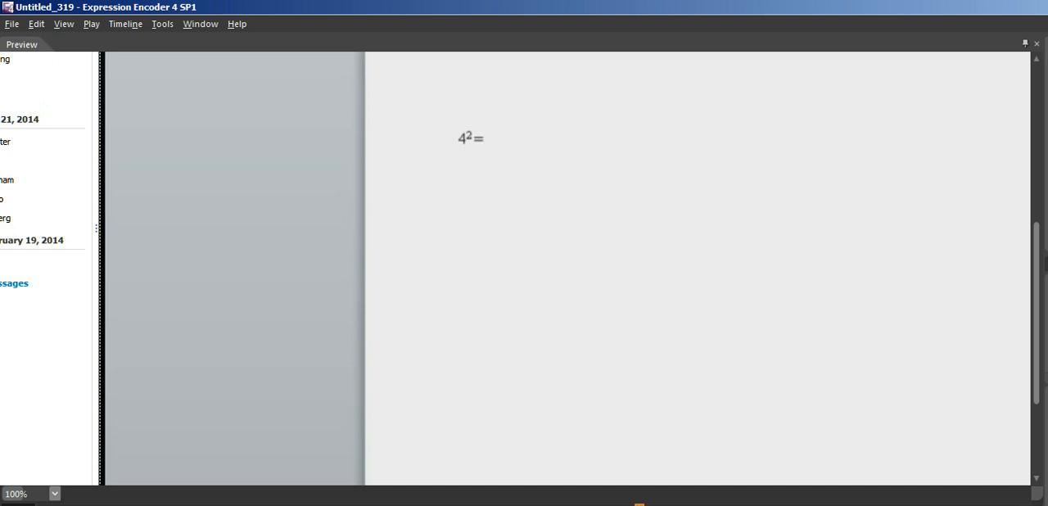
mouse_move(769, 246)
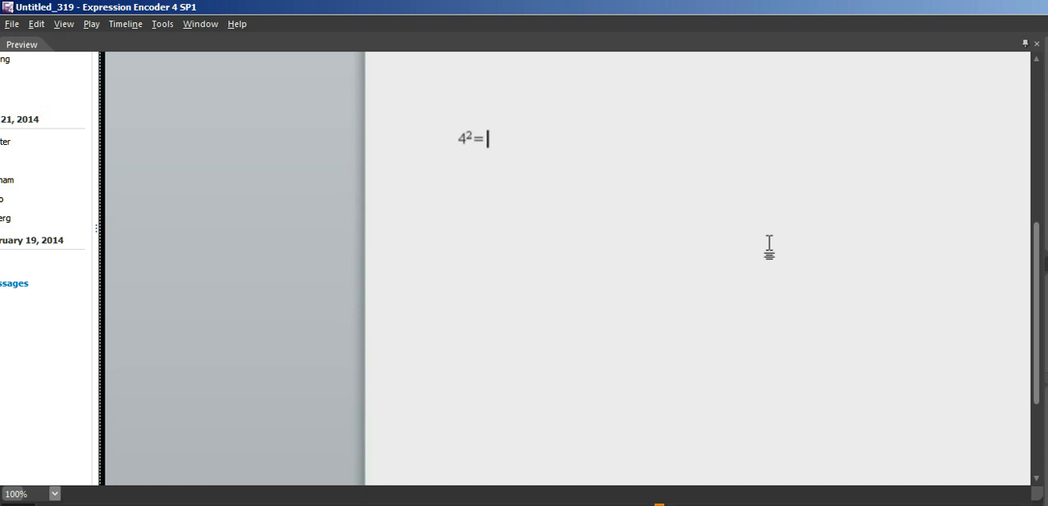
text(16)
text(a)
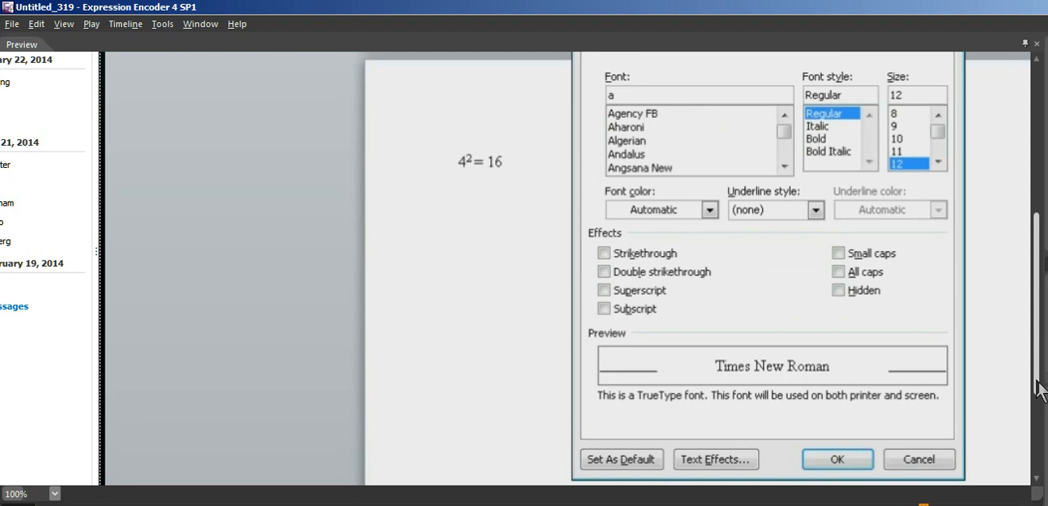
Choose Arial Black at size 14 in the Font dialog and confirm
text(rial Black)
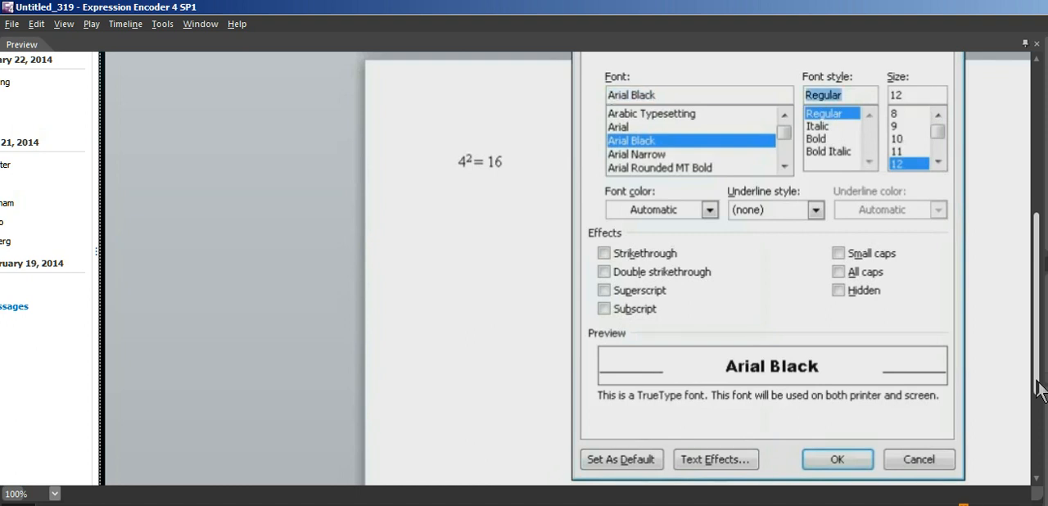
click(910, 95)
text(14)
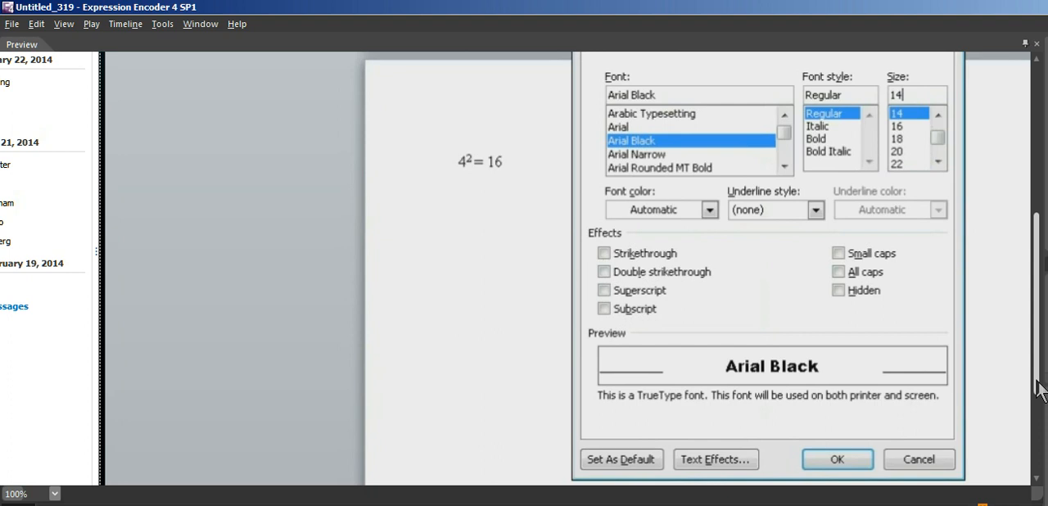
click(835, 459)
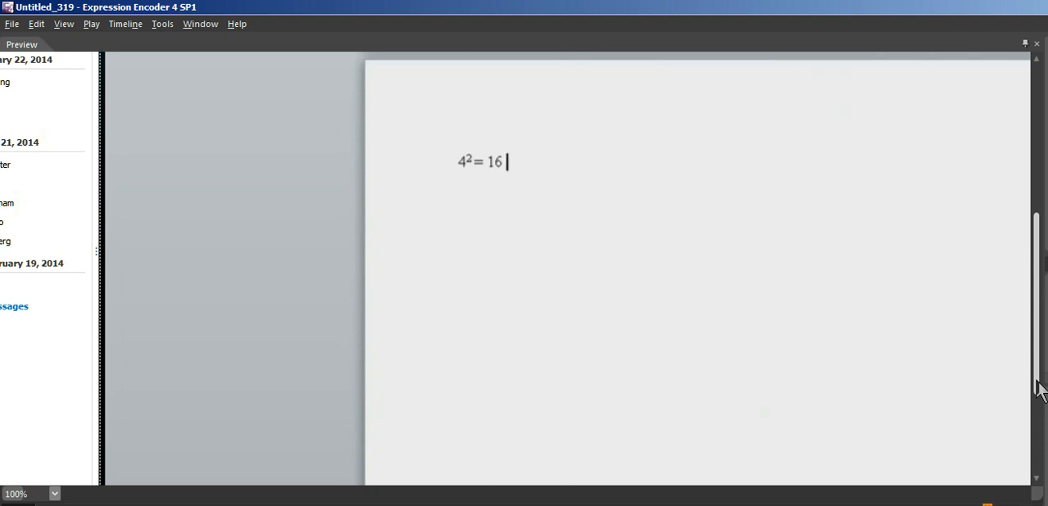
mouse_move(770, 270)
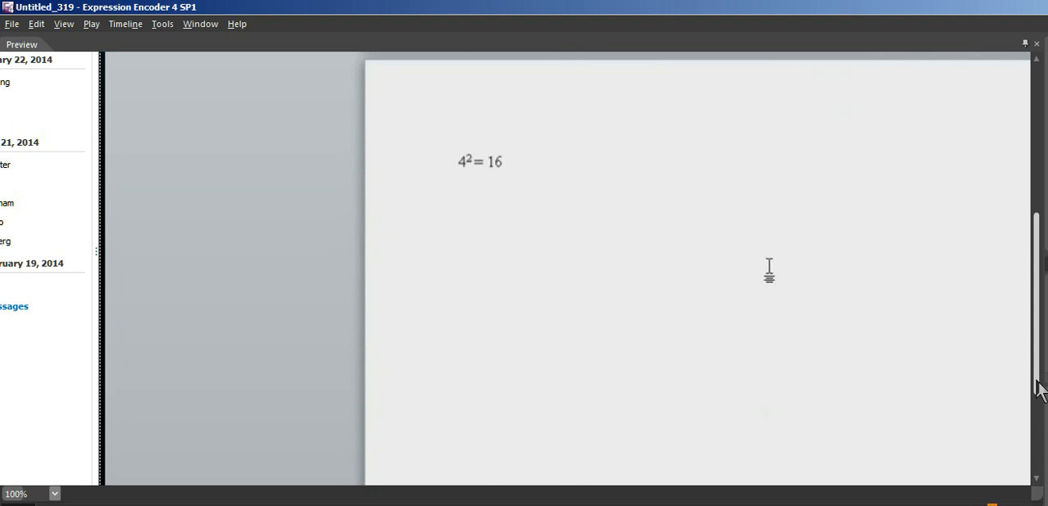
Begin a new line reading 3⁴ = in Arial Black, with the 4 as a superscript
click(504, 160)
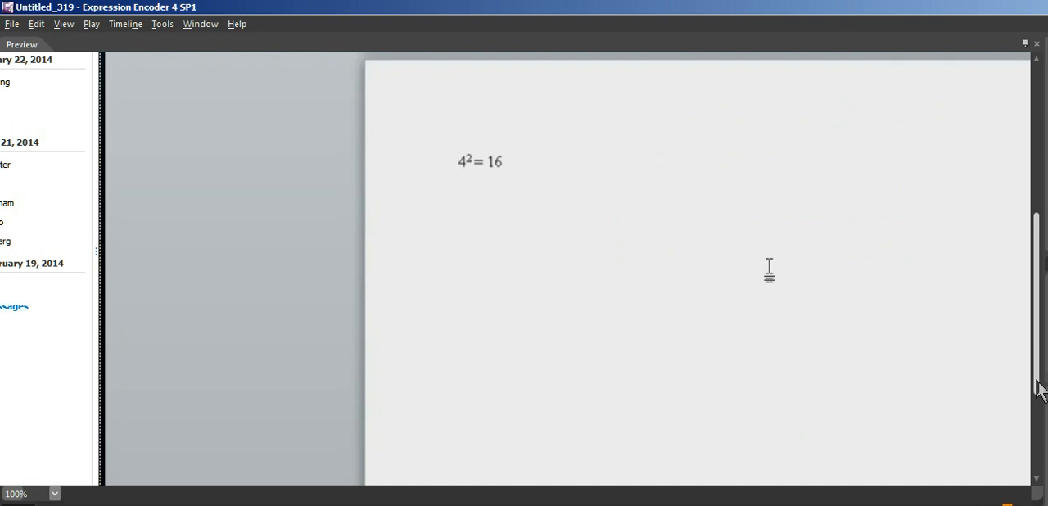
click(458, 187)
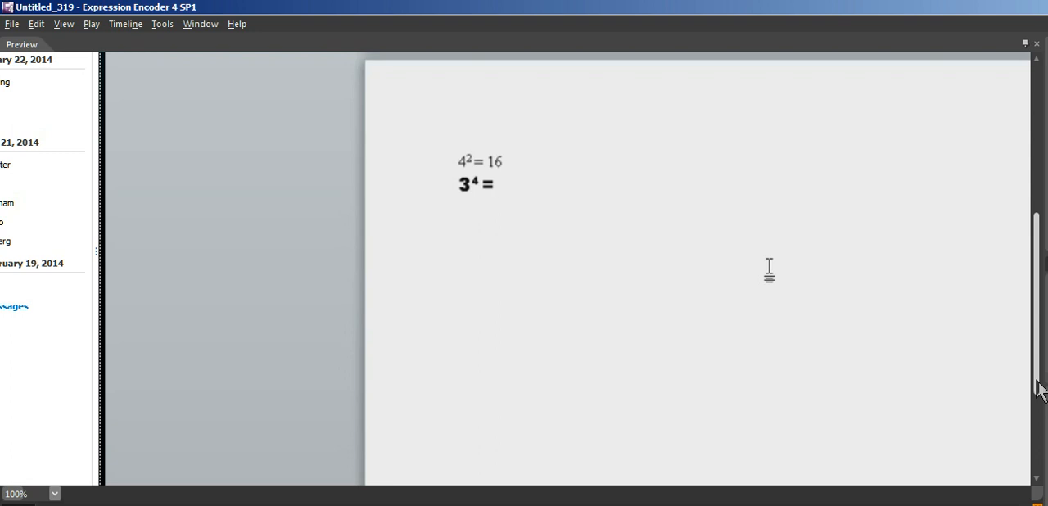
click(499, 183)
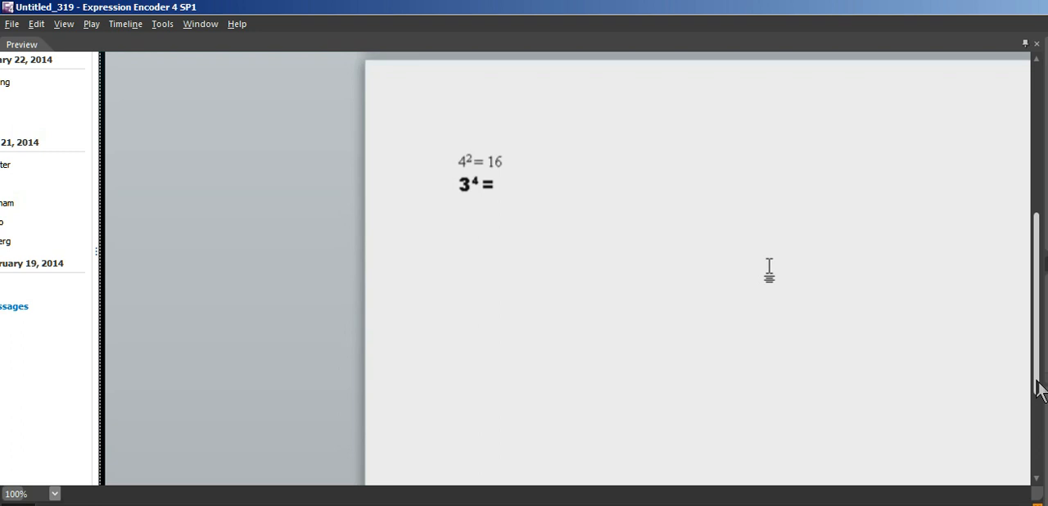
click(499, 183)
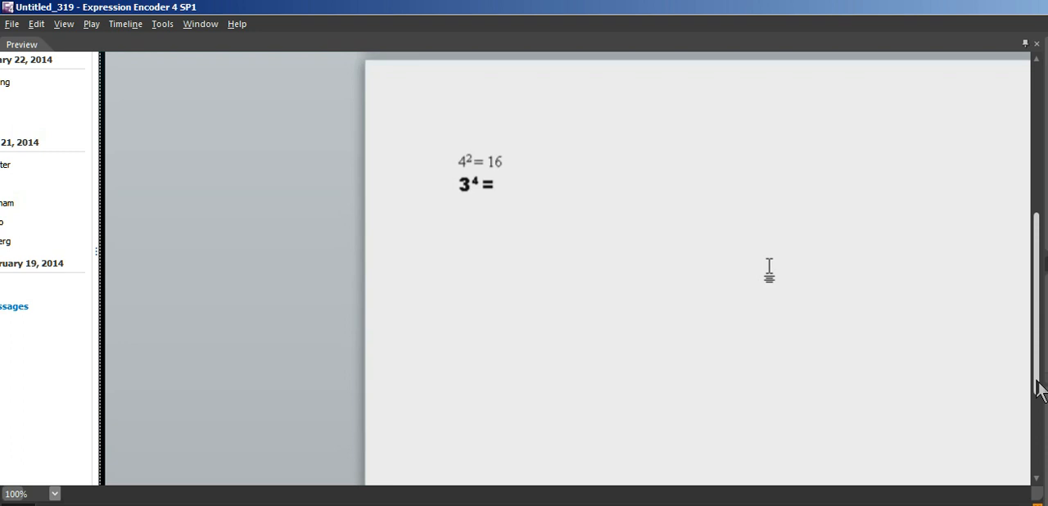
click(499, 183)
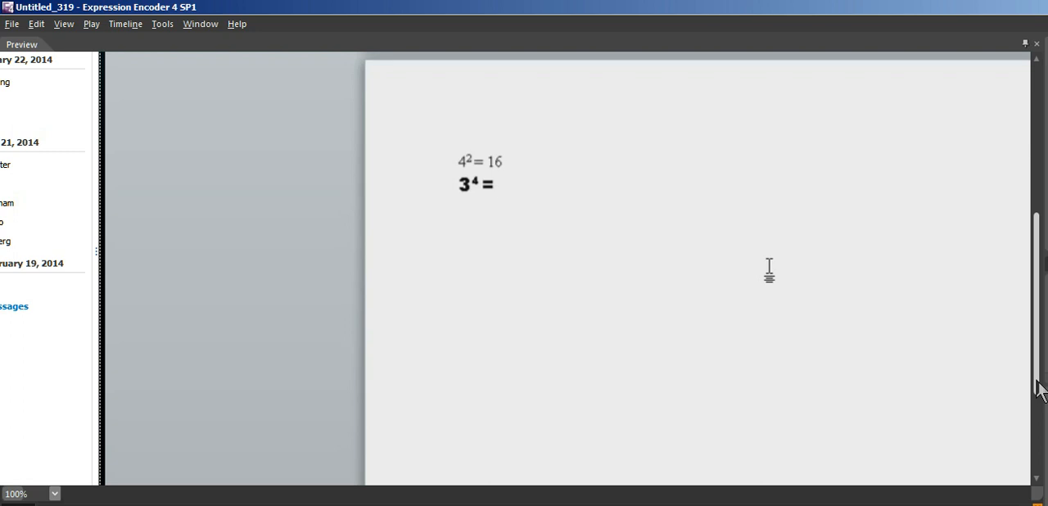
click(499, 183)
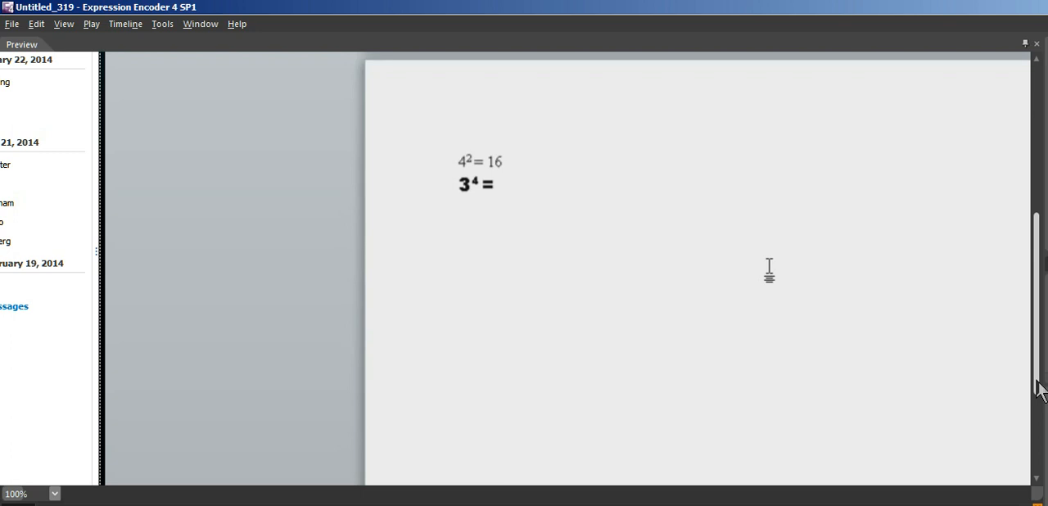
click(499, 183)
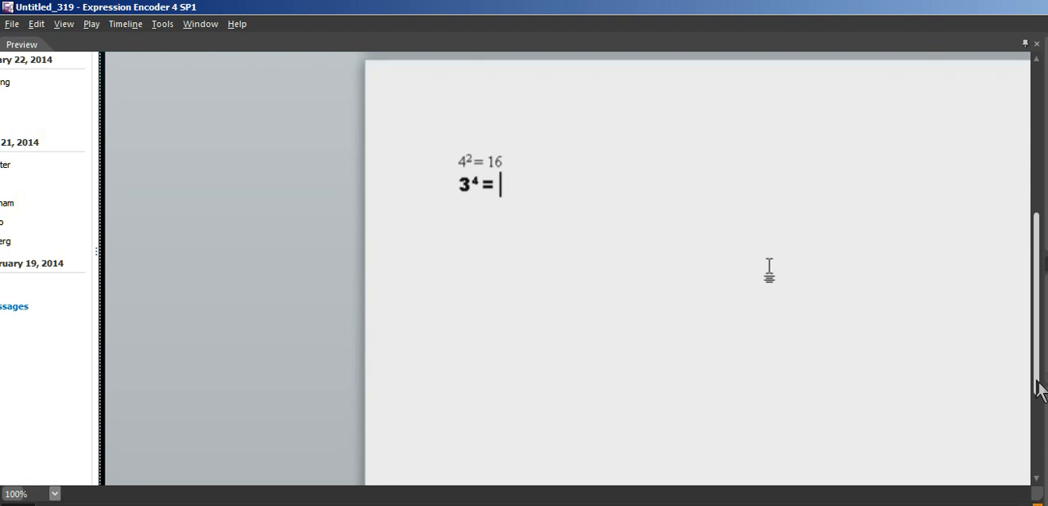
Add 3 and a multiplication sign so the second line reads 3⁴ = 3 ×
text(3)
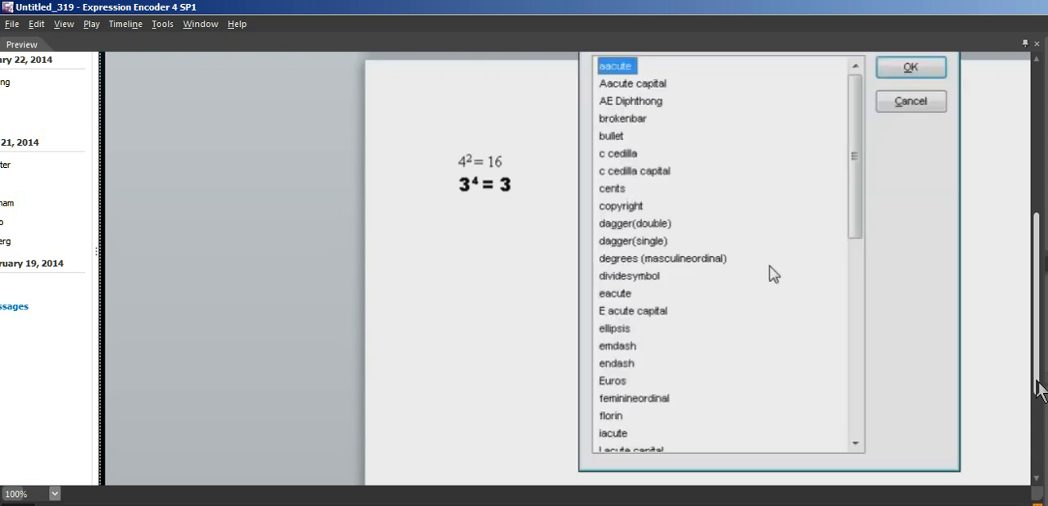
scroll(down, 3)
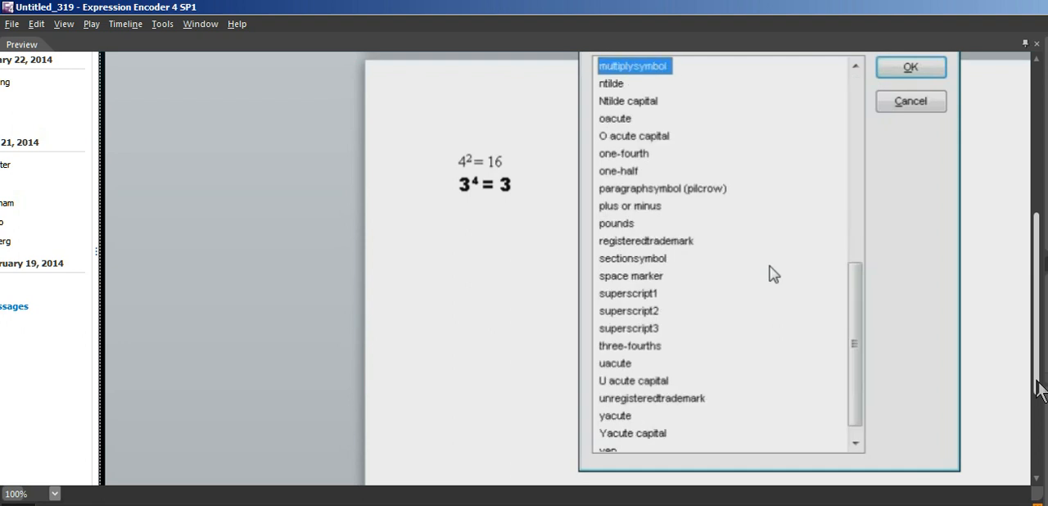
click(910, 67)
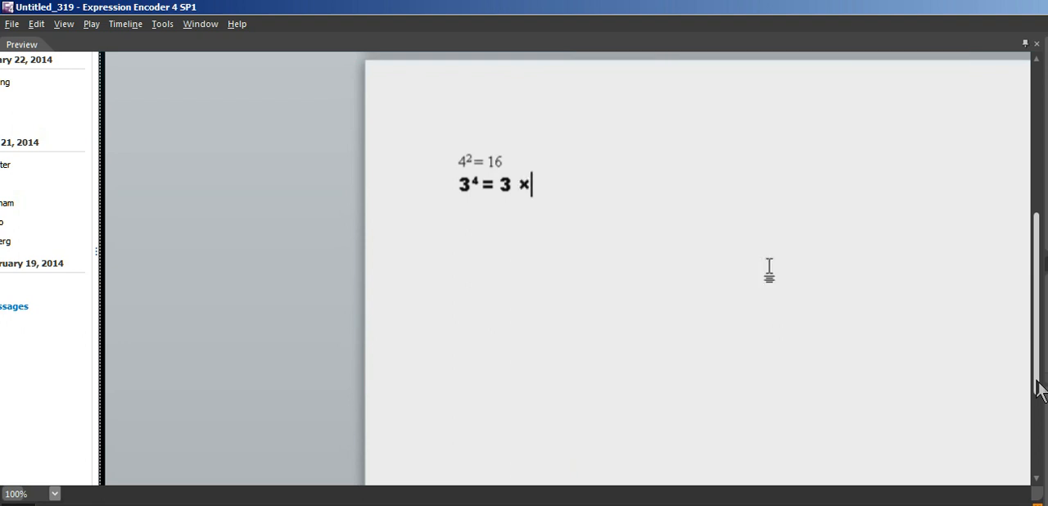